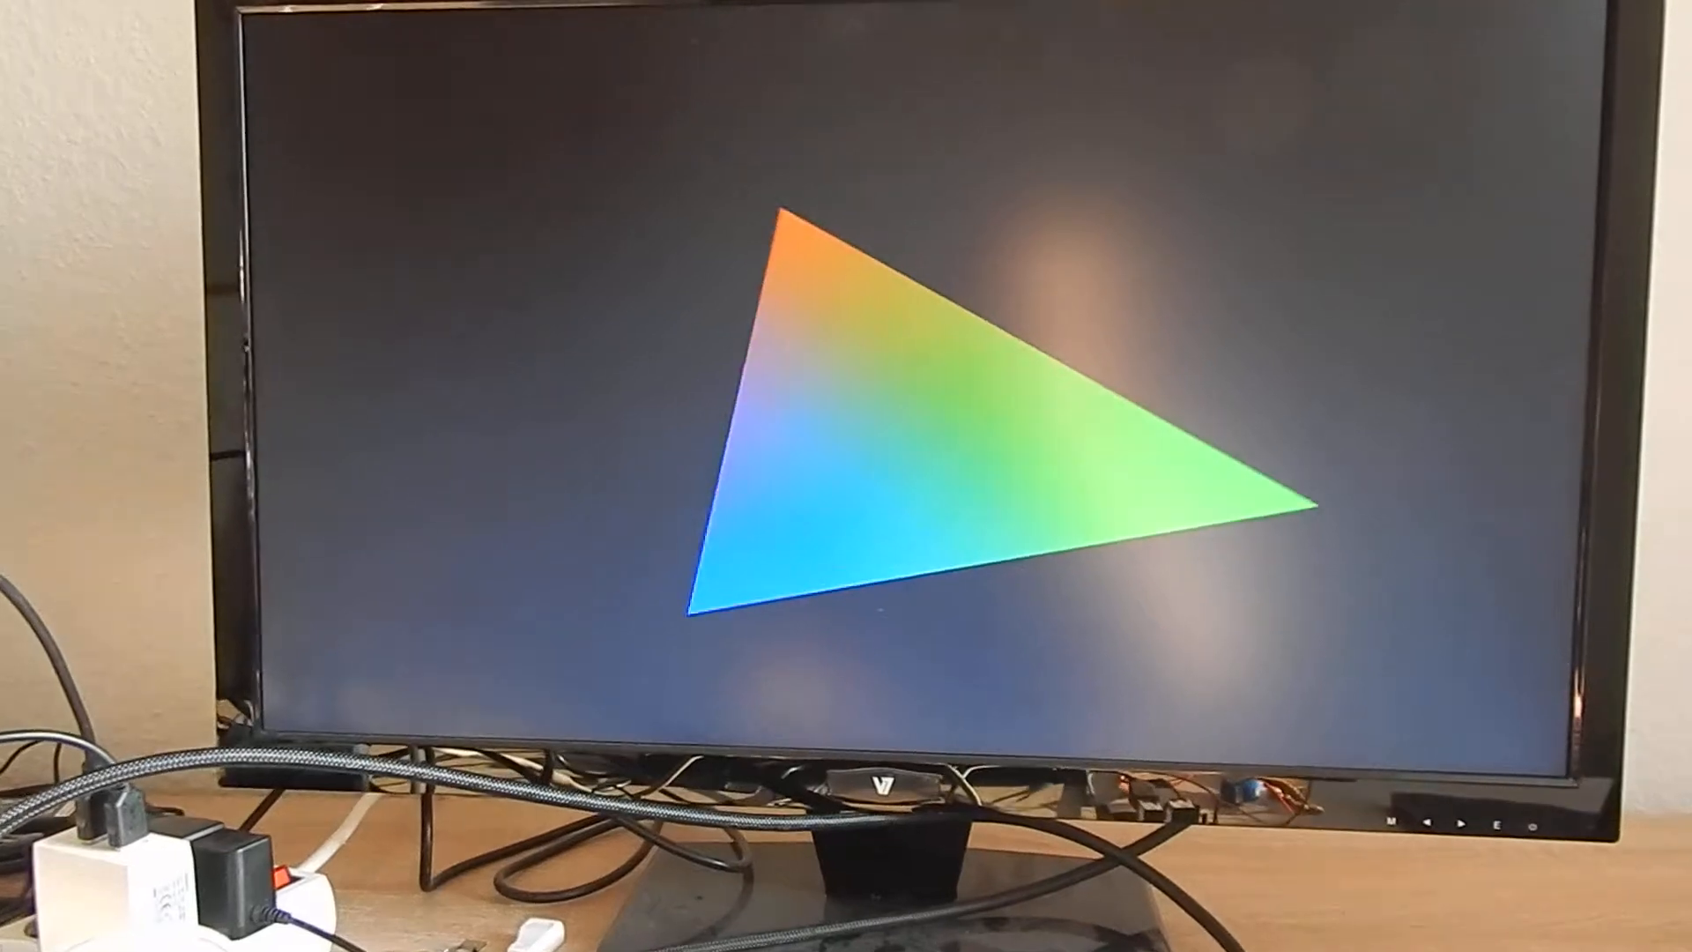
# Quit the running triangle demo with Ctrl+C, returning to ortho.cpp in vim
pyautogui.press('ctrl+c')
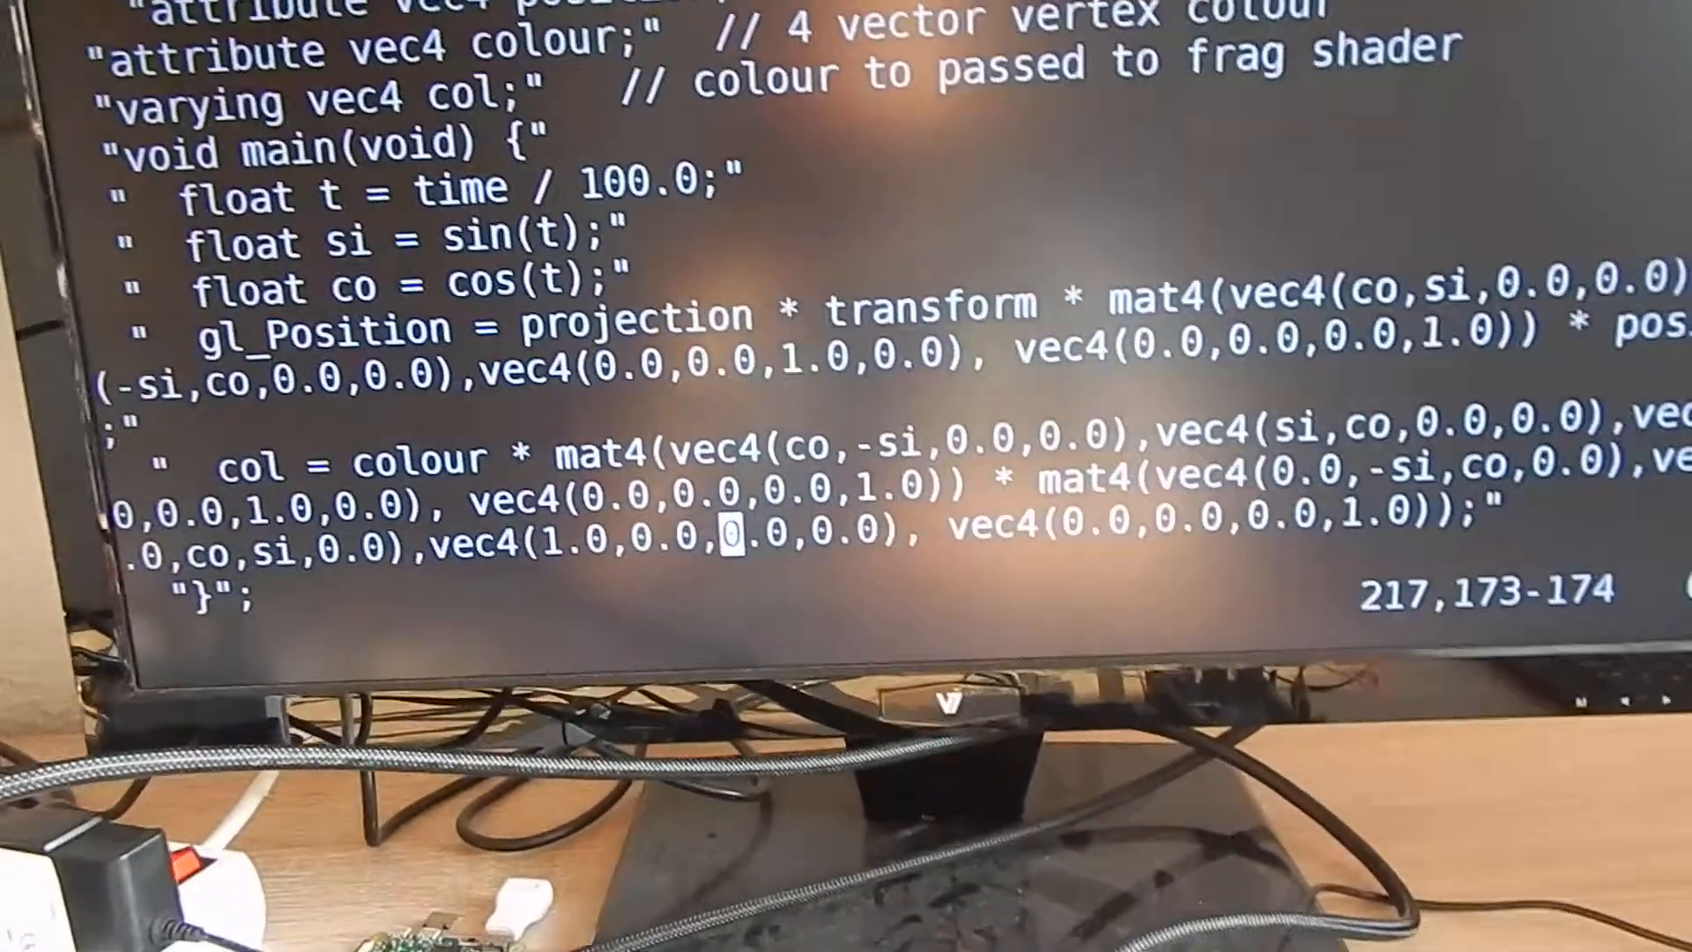
pyautogui.scroll(-3)
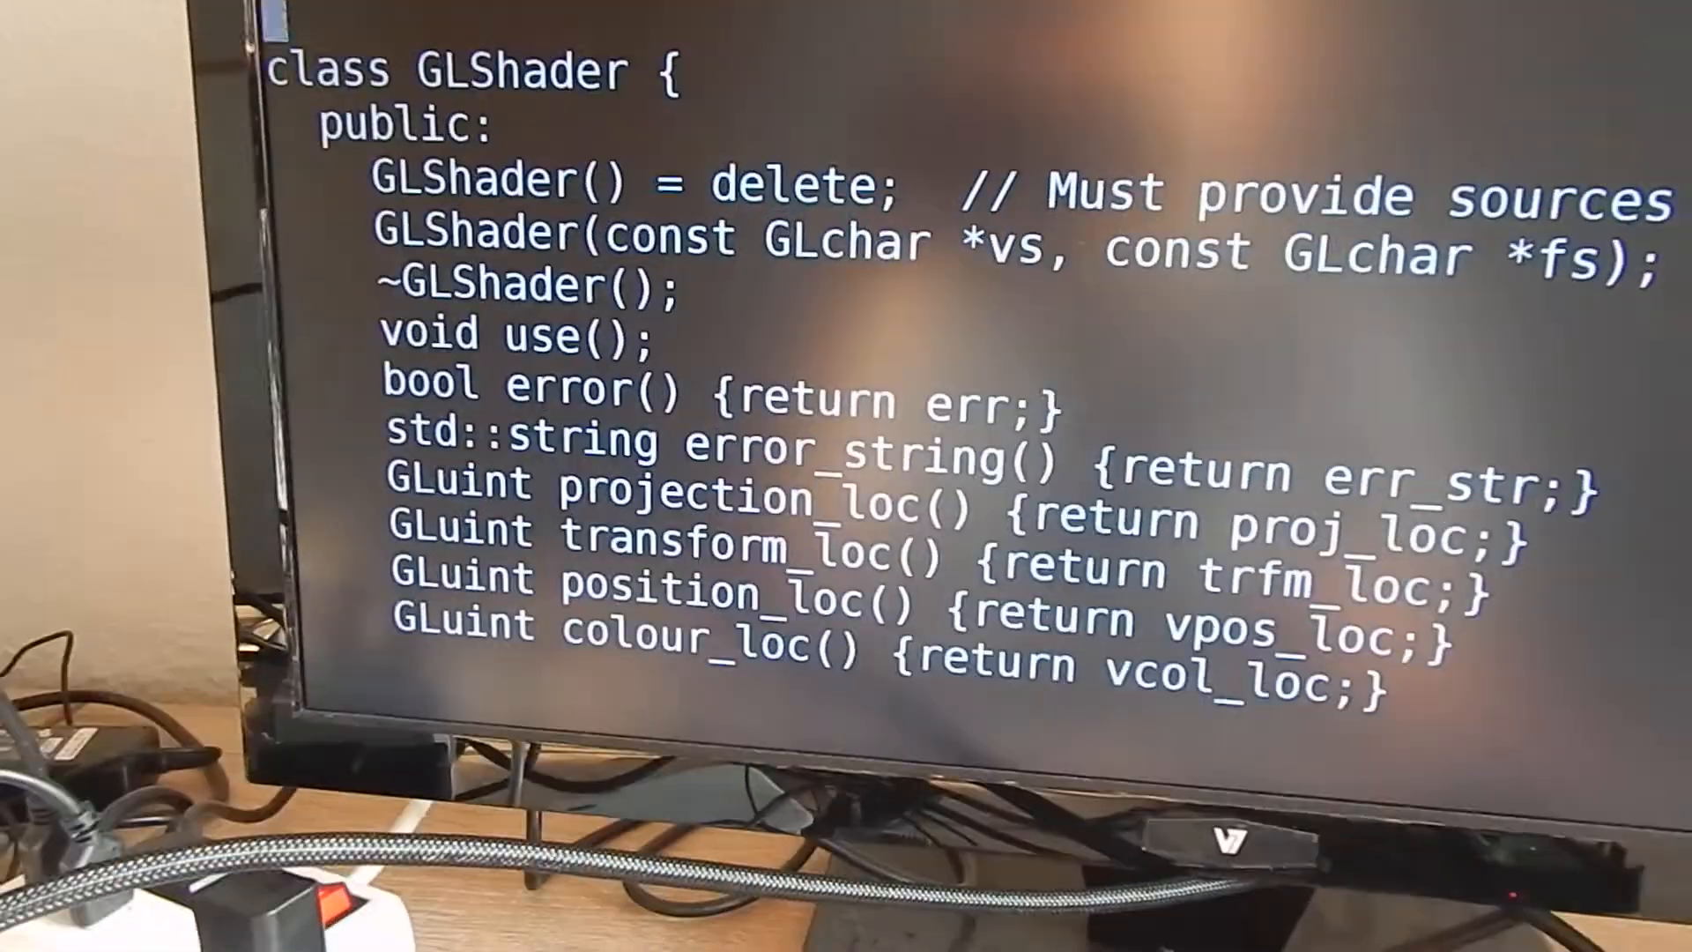
pyautogui.scroll(-3)
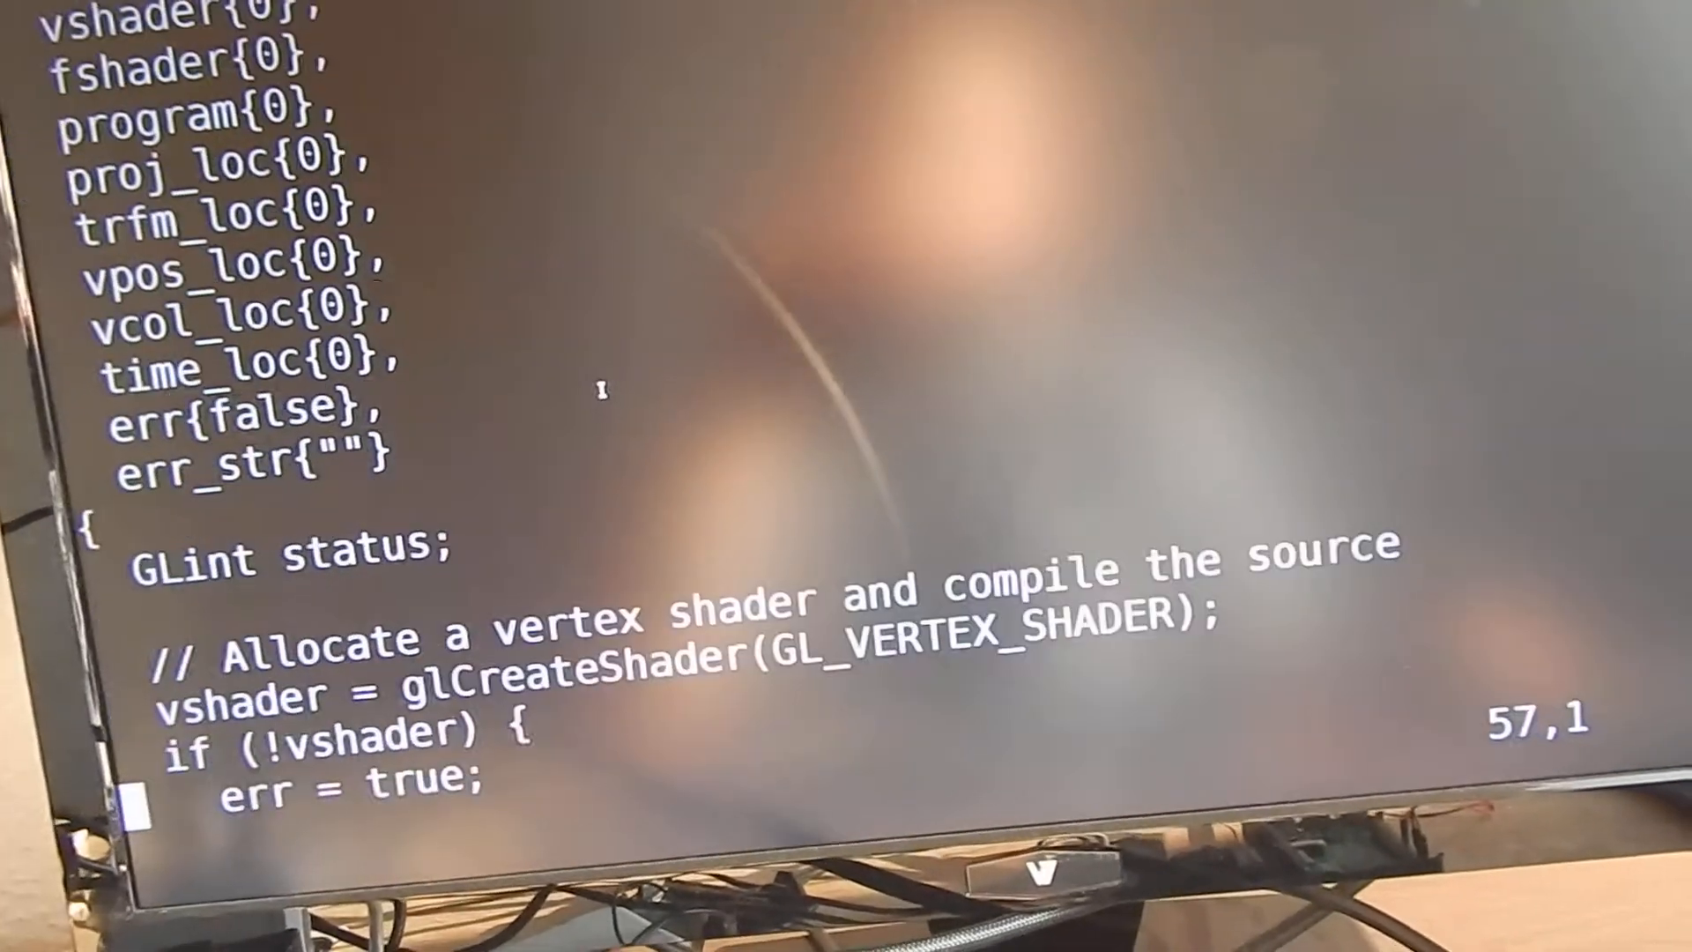
pyautogui.scroll(-3)
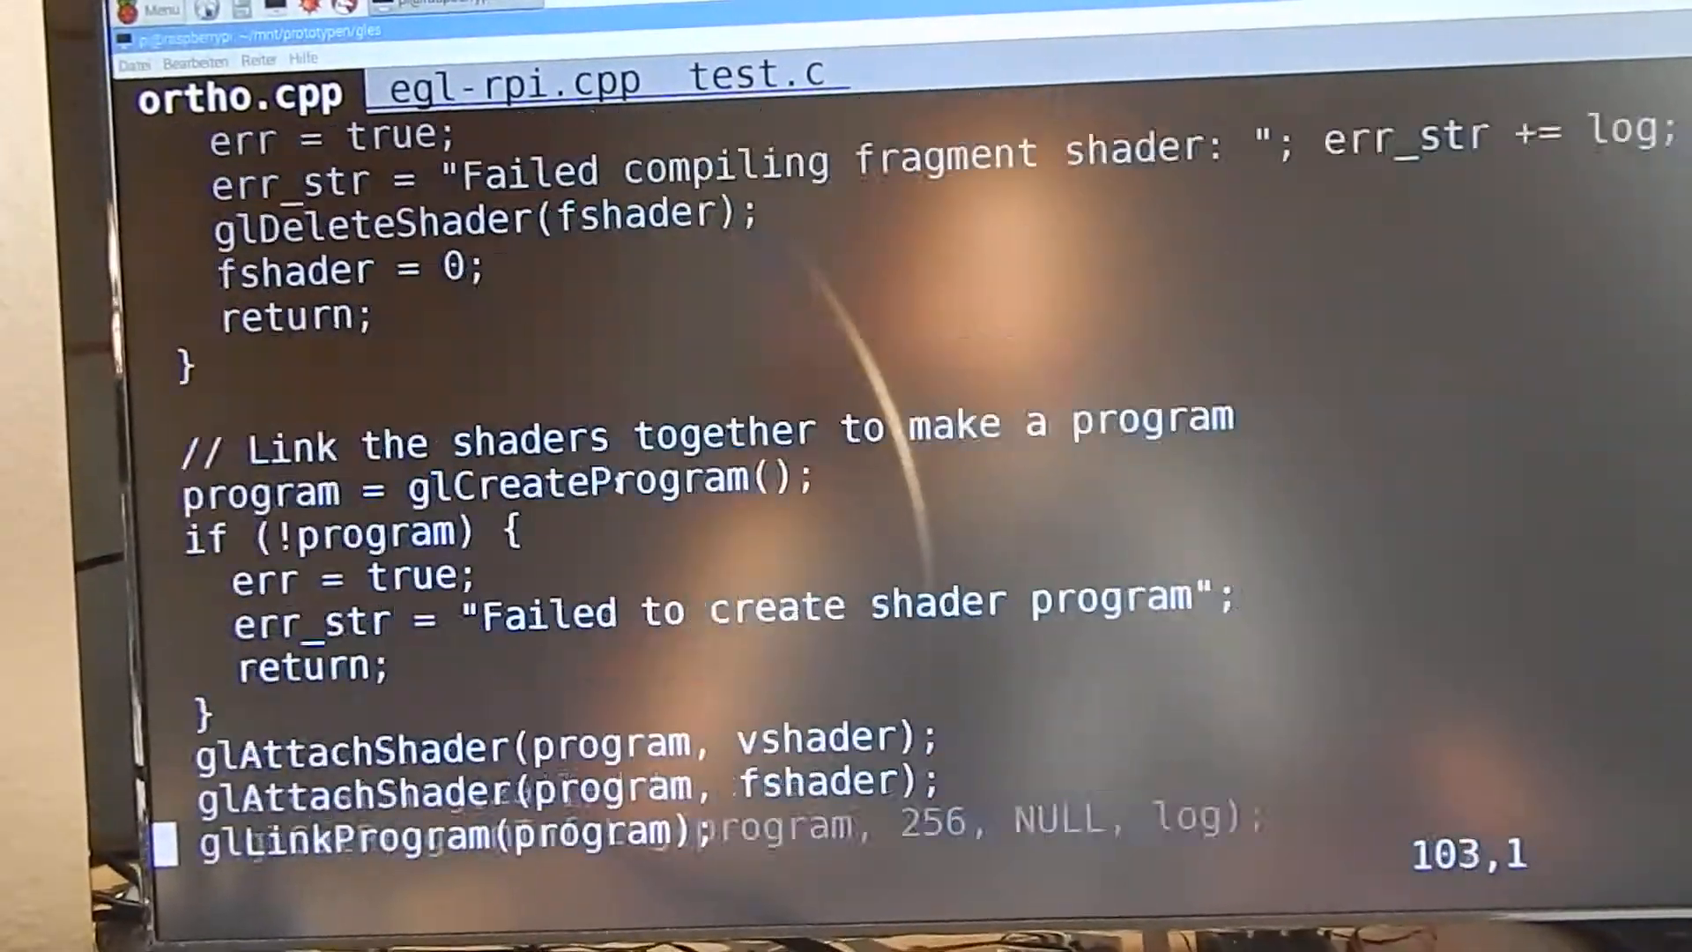
pyautogui.scroll(-3)
pyautogui.write('/glGetU')
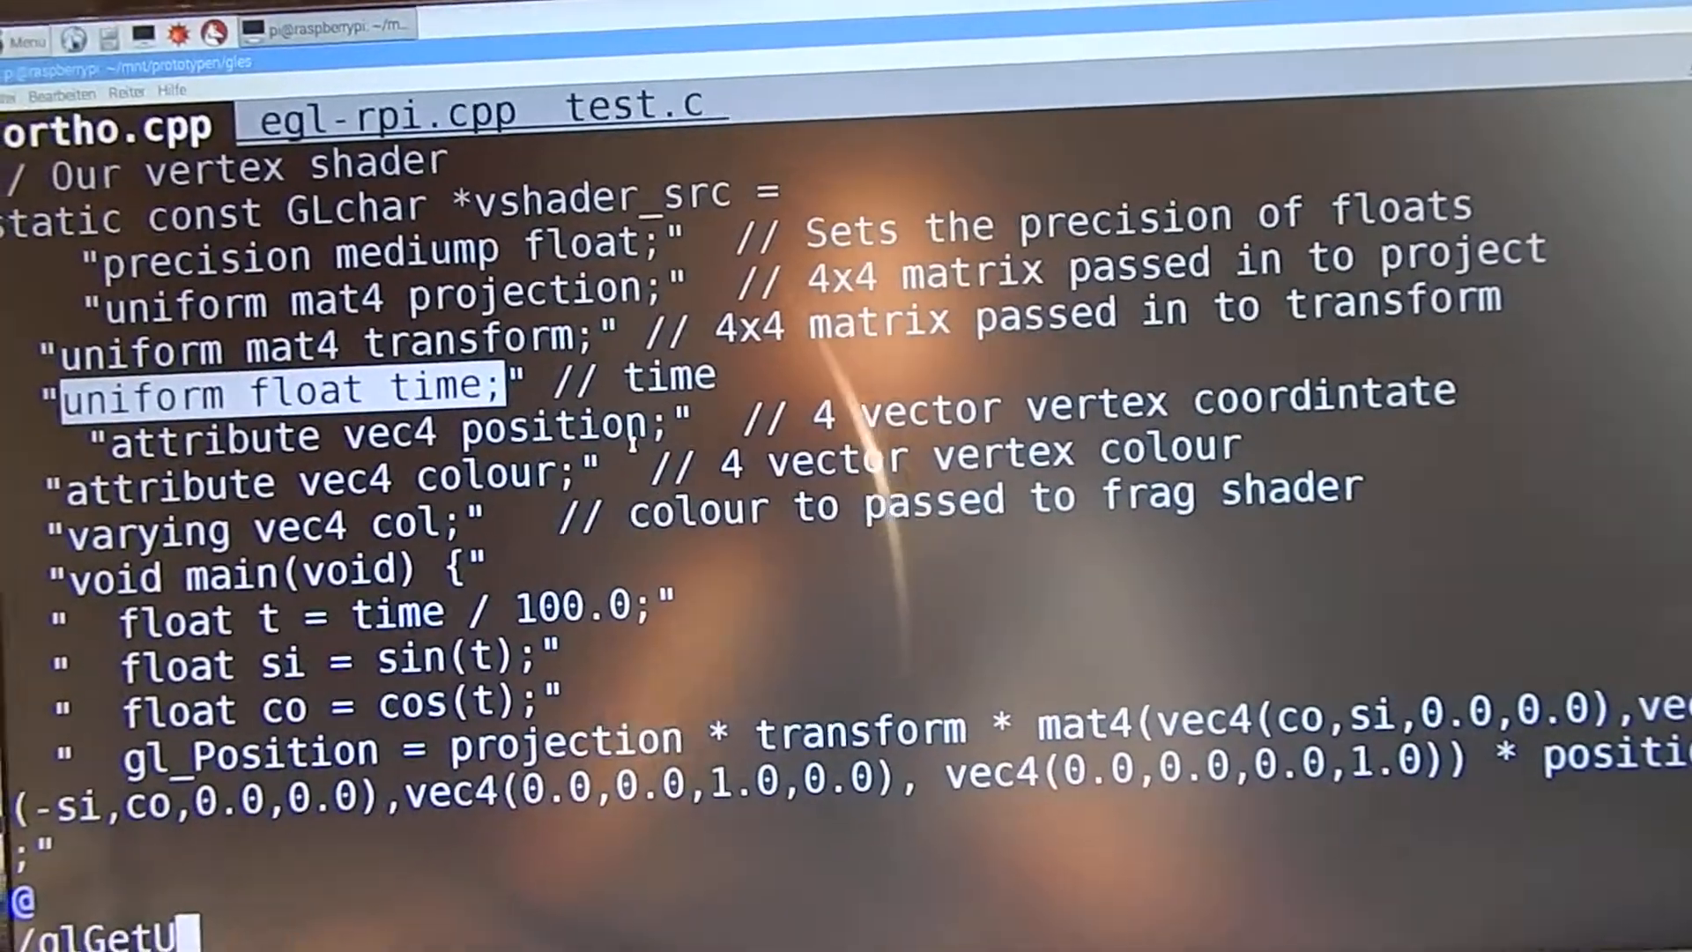
pyautogui.scroll(-3)
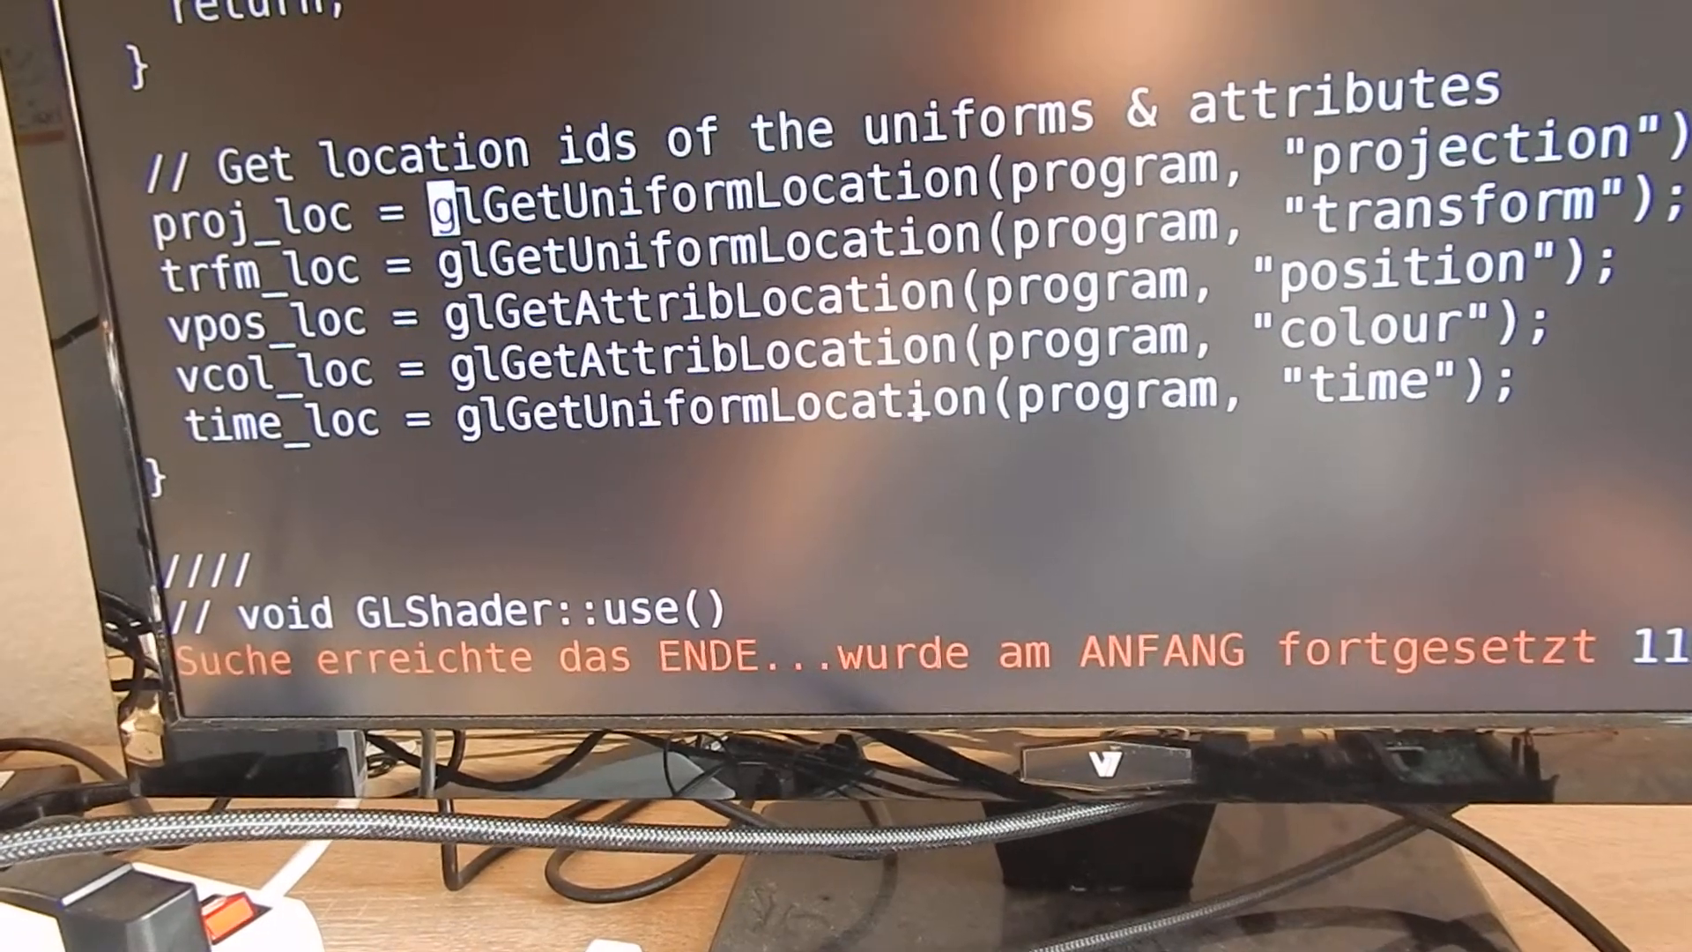
pyautogui.scroll(-3)
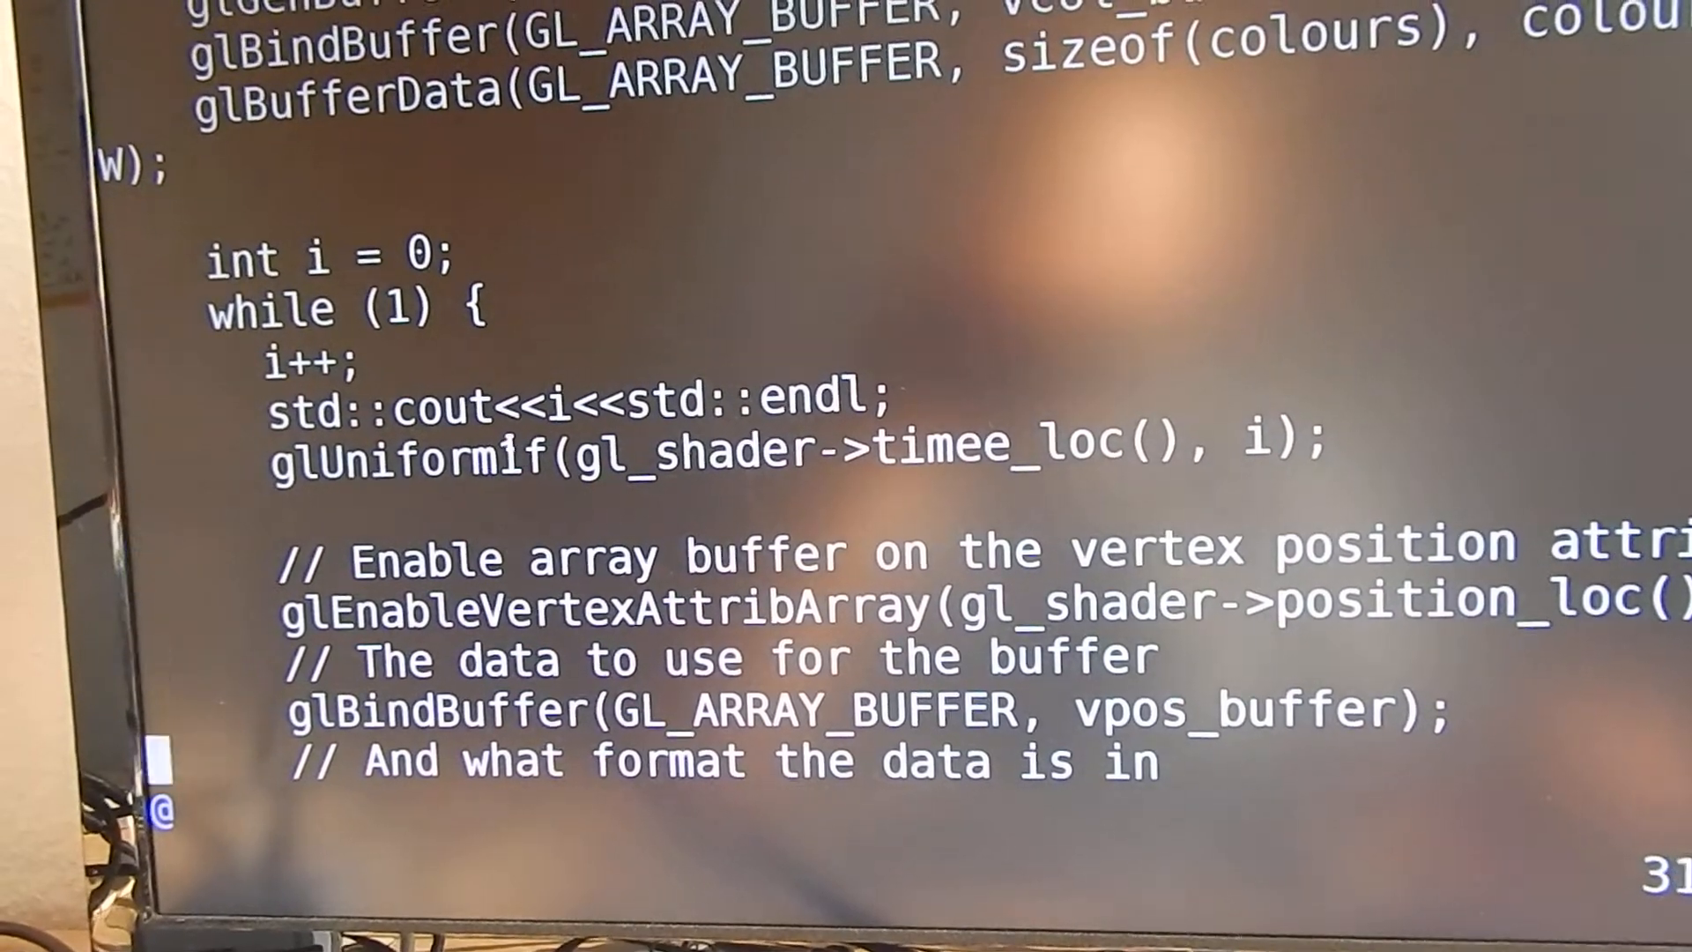
pyautogui.scroll(-3)
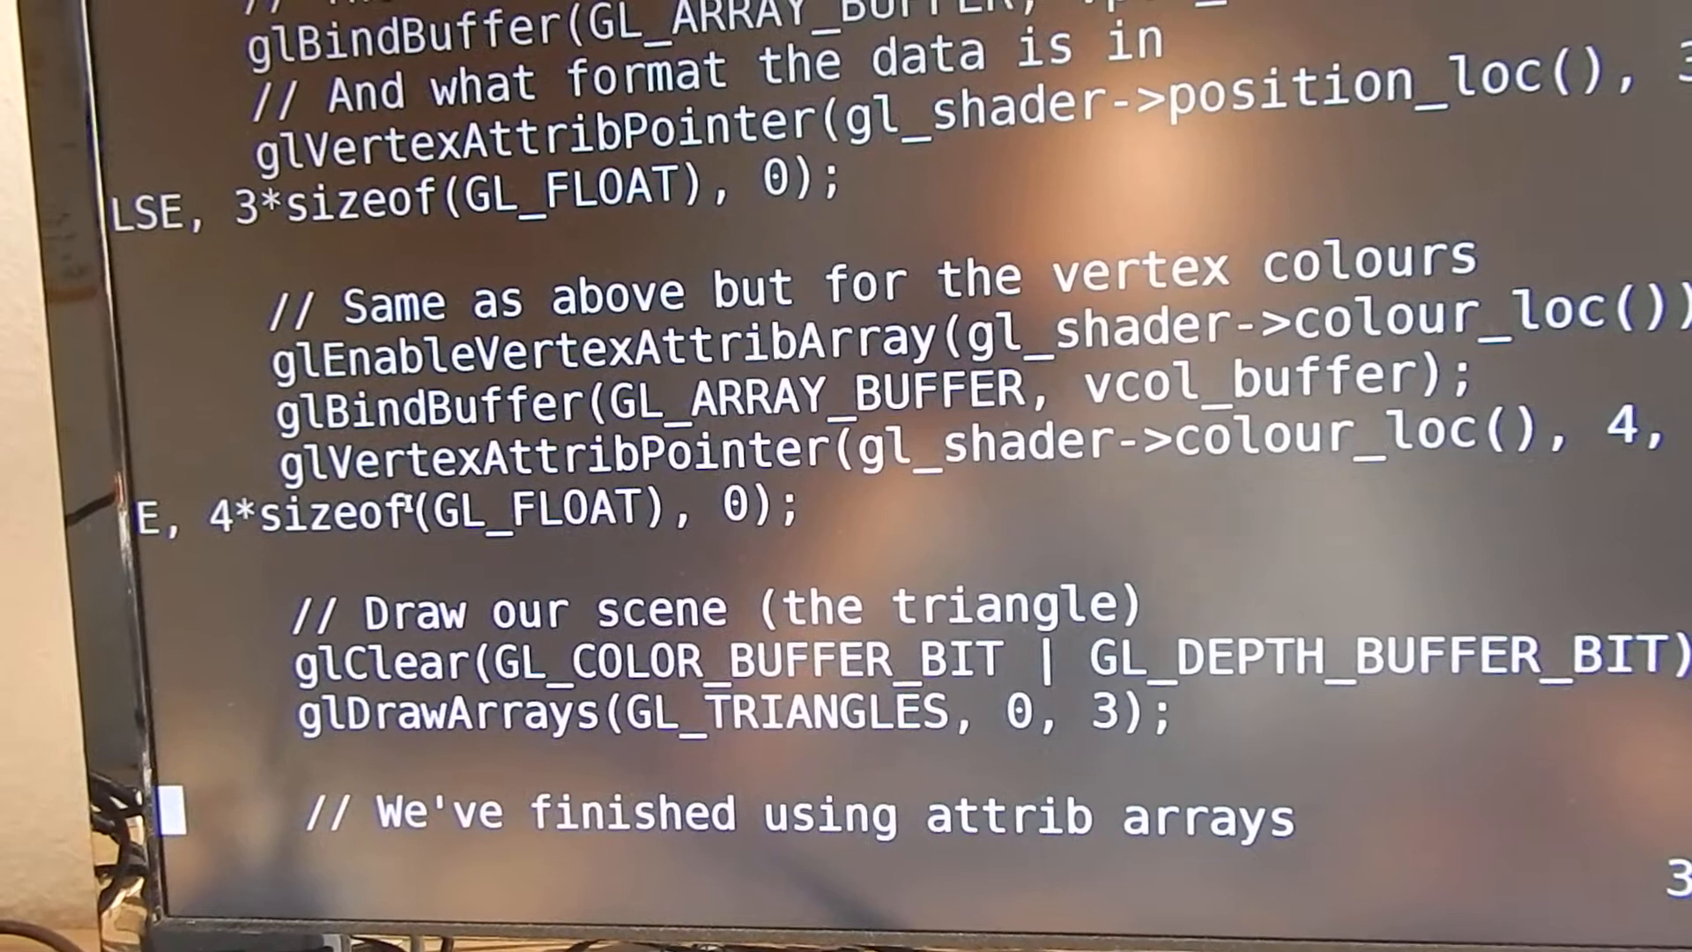
pyautogui.doubleClick(448, 712)
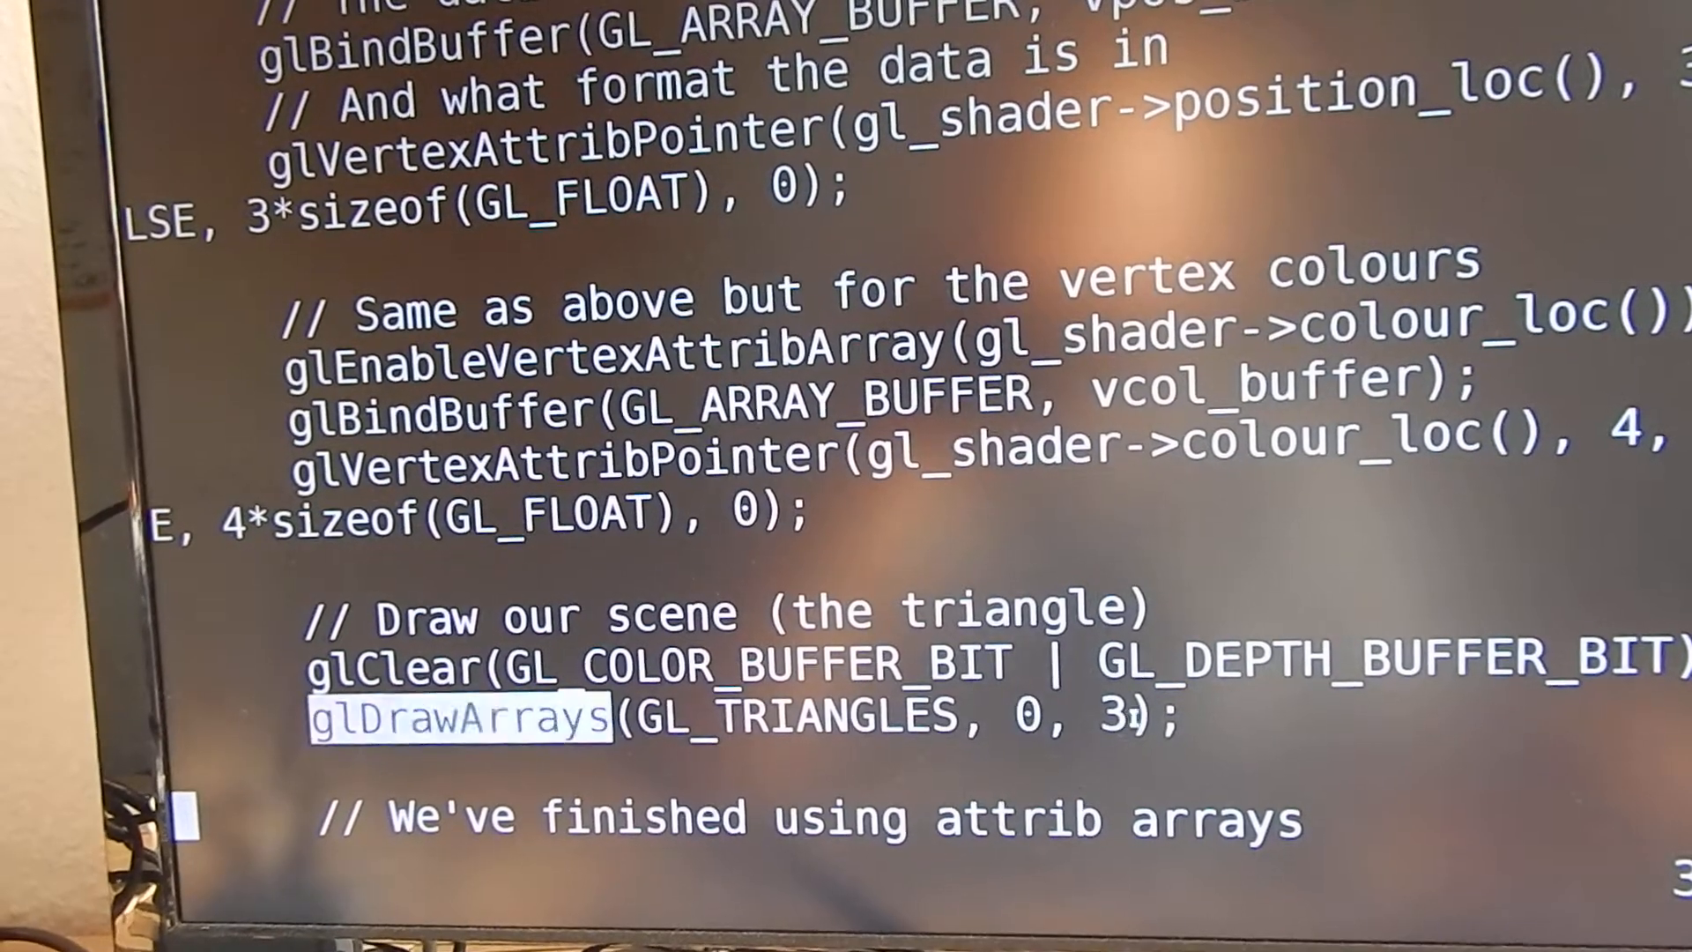
# Leave the vim session so the shell prompt in the gles folder shows again
pyautogui.scroll(-3)
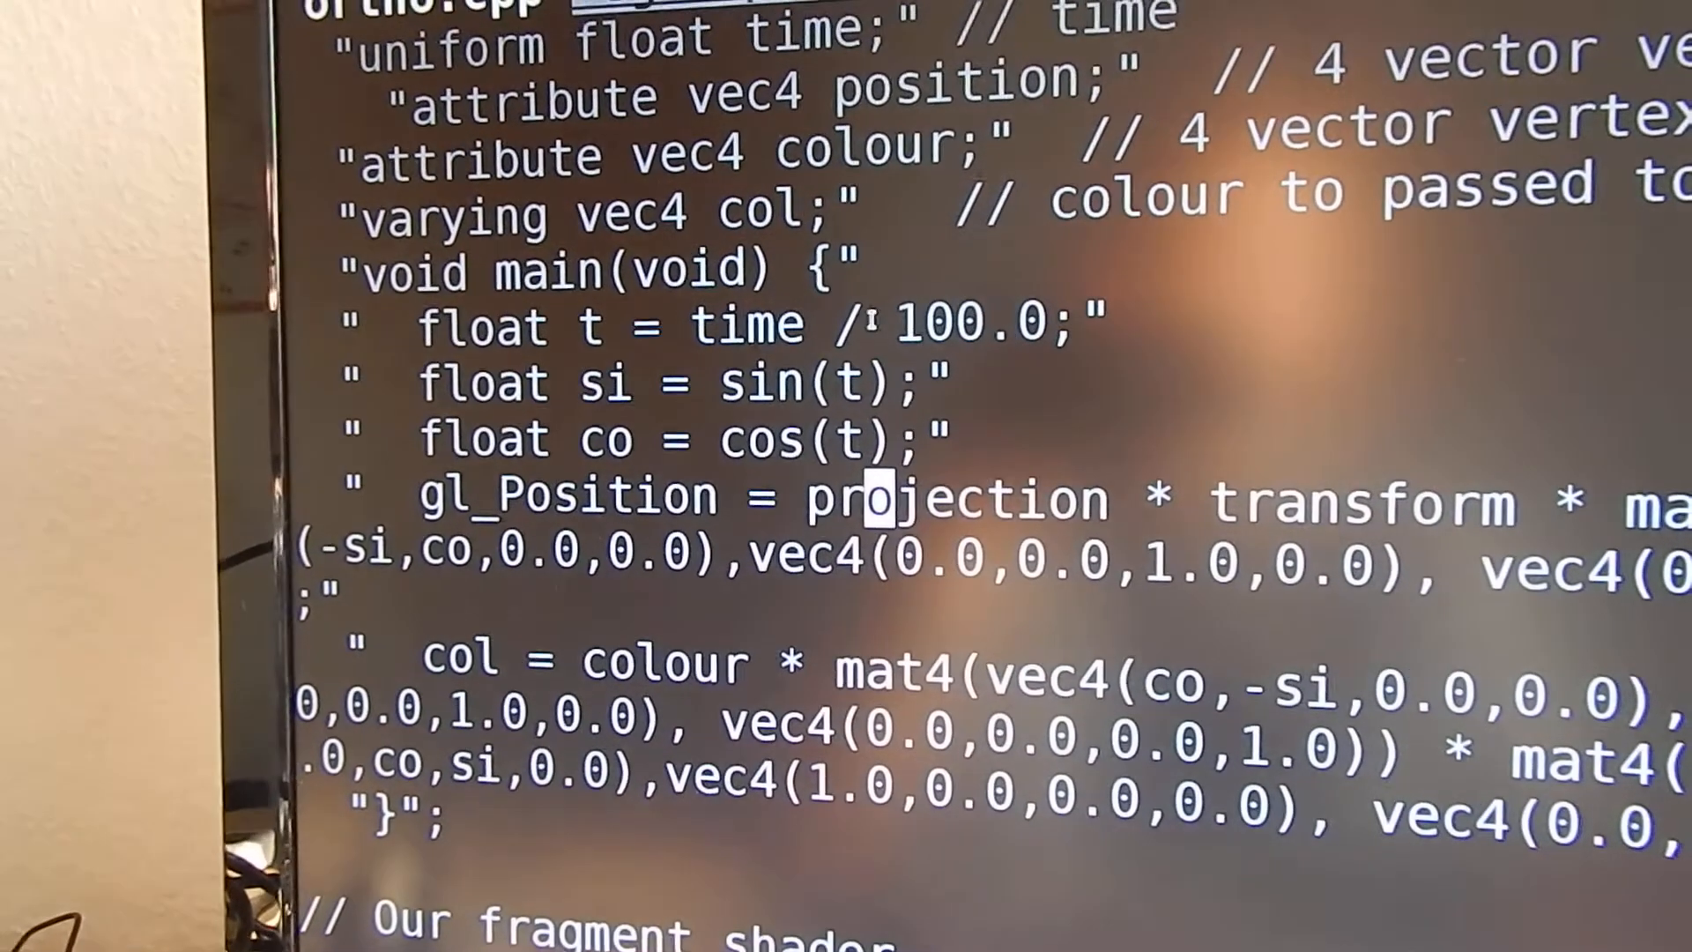
pyautogui.doubleClick(744, 341)
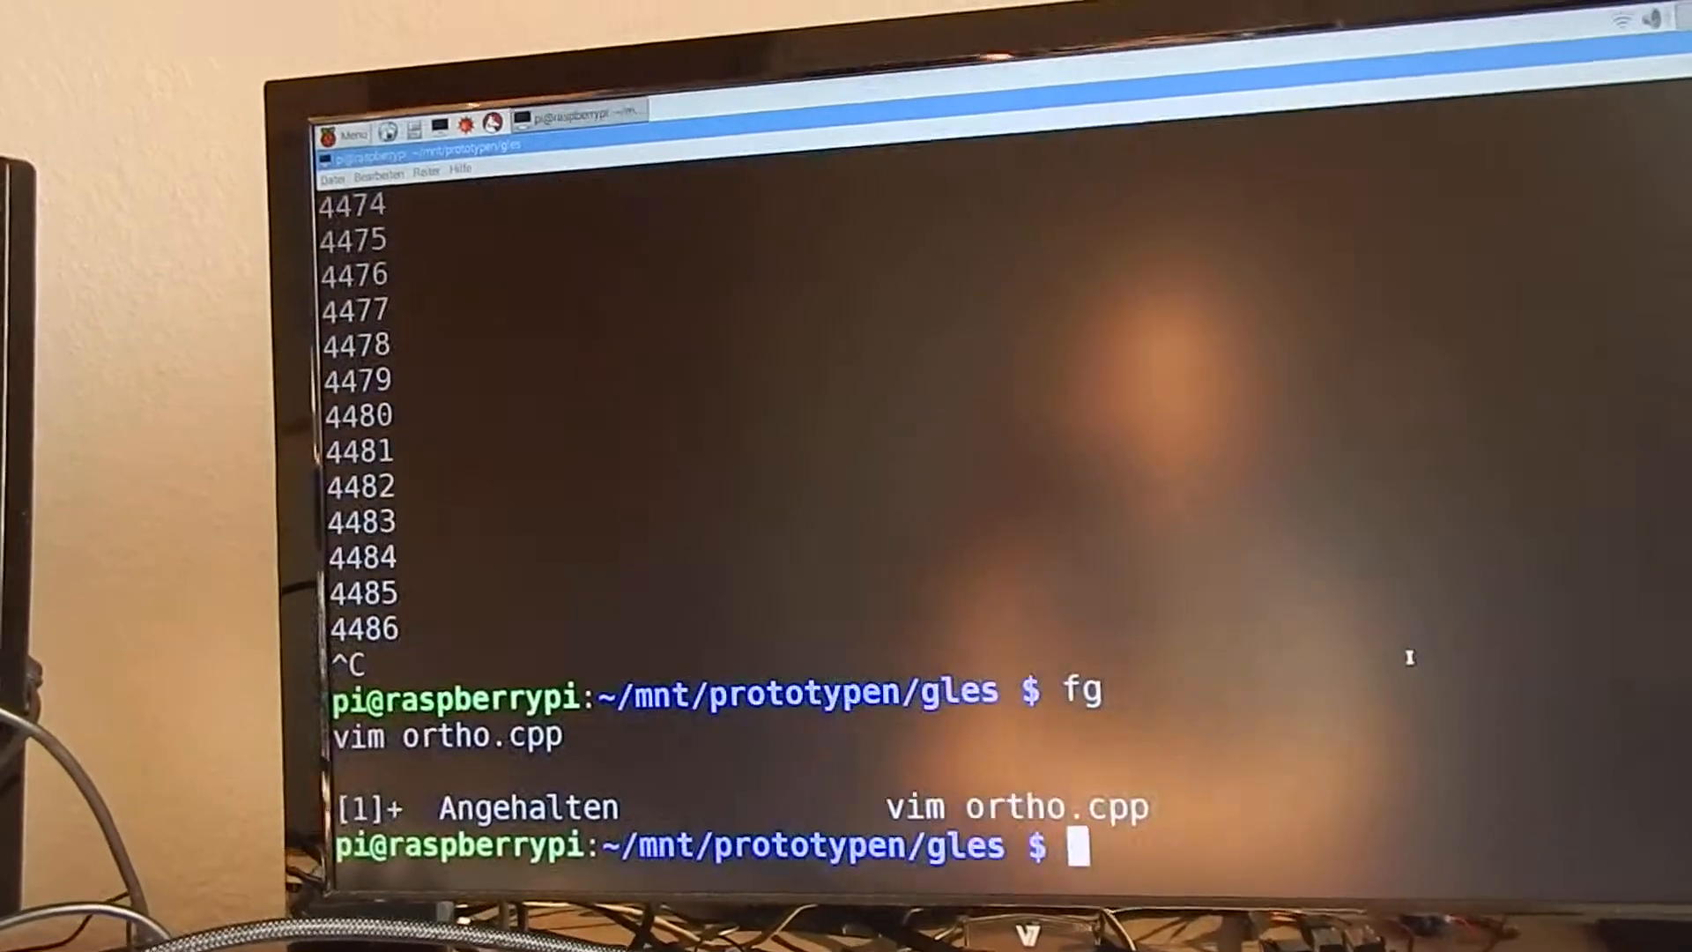
# Run 'make ortho && ./ortho' to rebuild and launch the fullscreen rainbow triangle
pyautogui.write('make ortho &&./ortho')
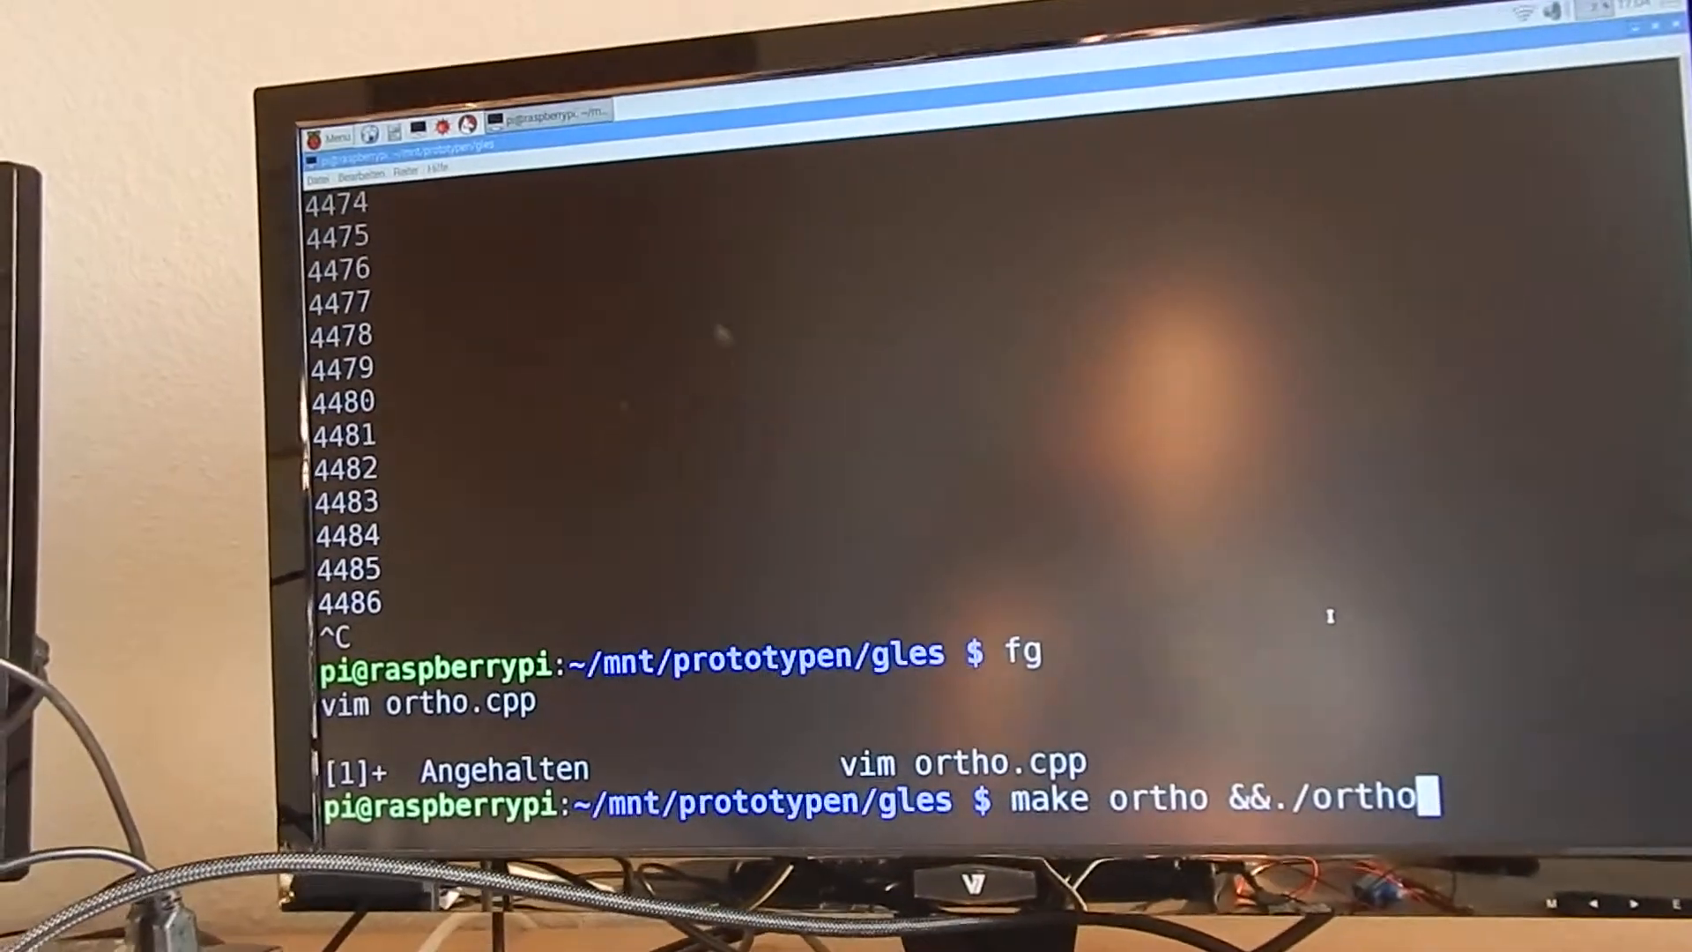
pyautogui.press('enter')
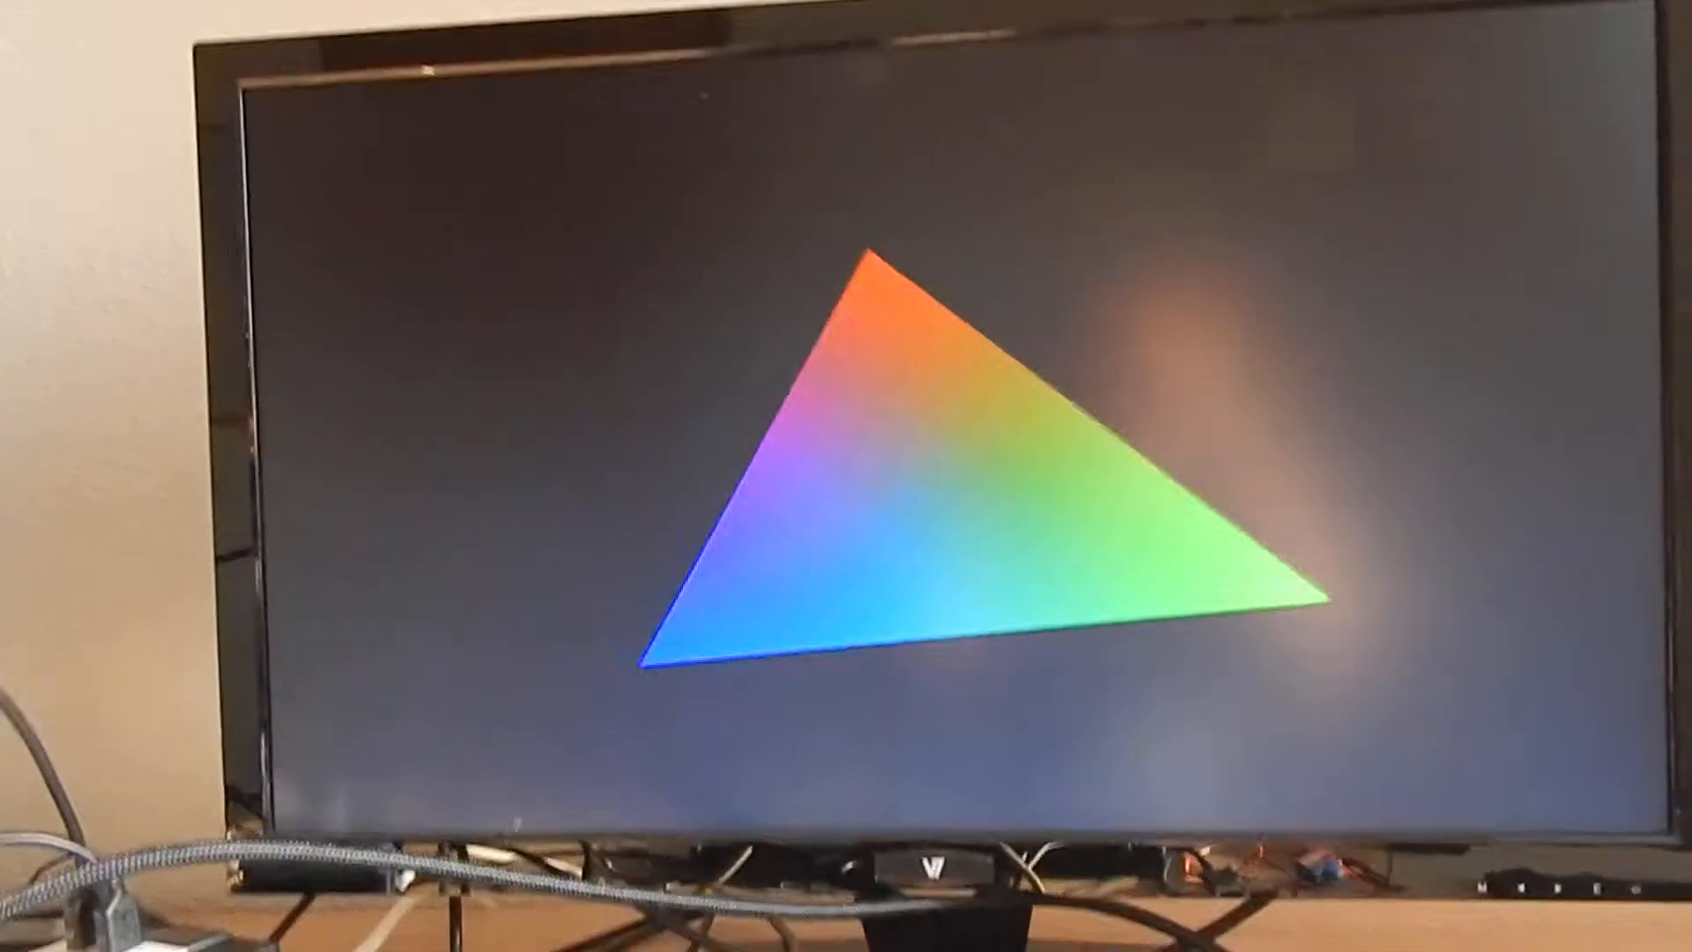